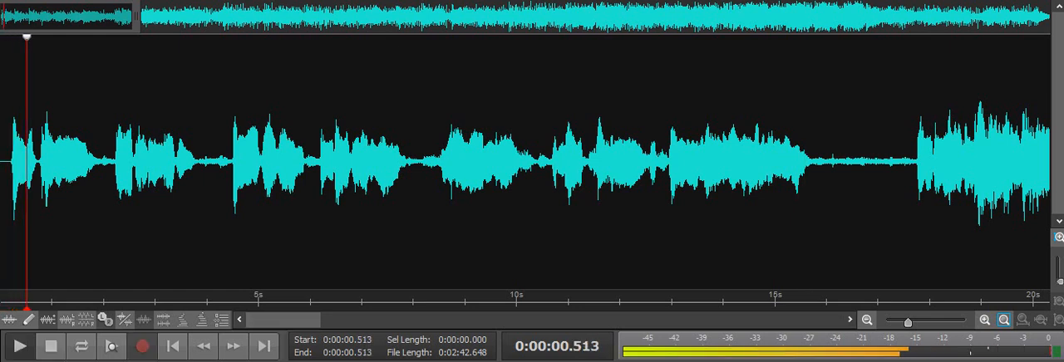
Start playback of the 2:42 song and let it run to about 1:10.
{"action": "left_click", "coordinate": [133, 166]}
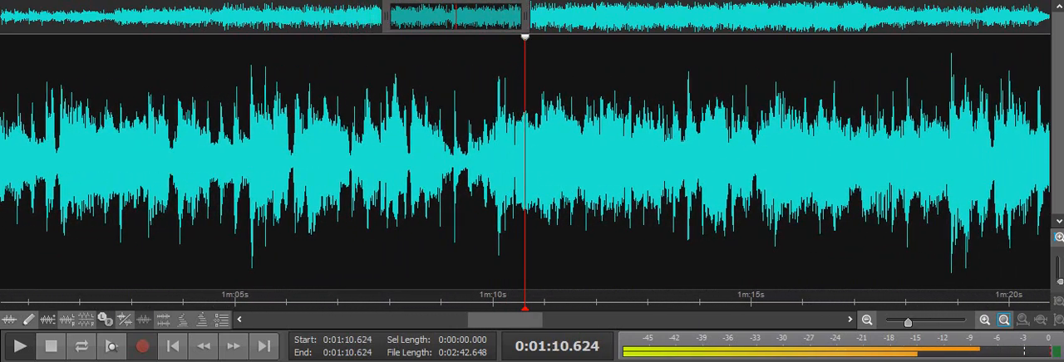
Keep the song playing past 1:10 until the time display reads about 1:56.
{"action": "left_click", "coordinate": [20, 346]}
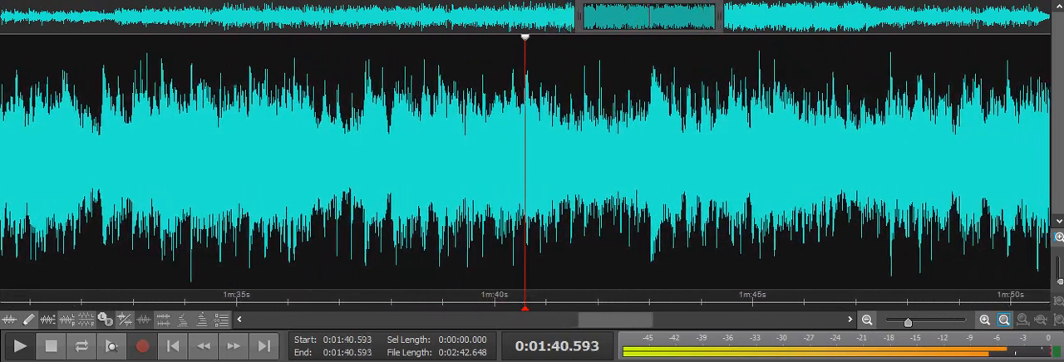
{"action": "left_click", "coordinate": [20, 345]}
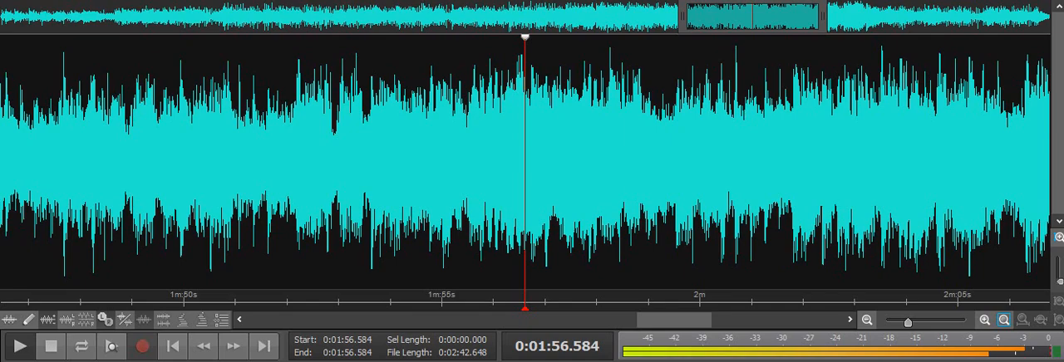
Continue playback to about 2:32, where the song's fade-out comes into view.
{"action": "left_click", "coordinate": [20, 346]}
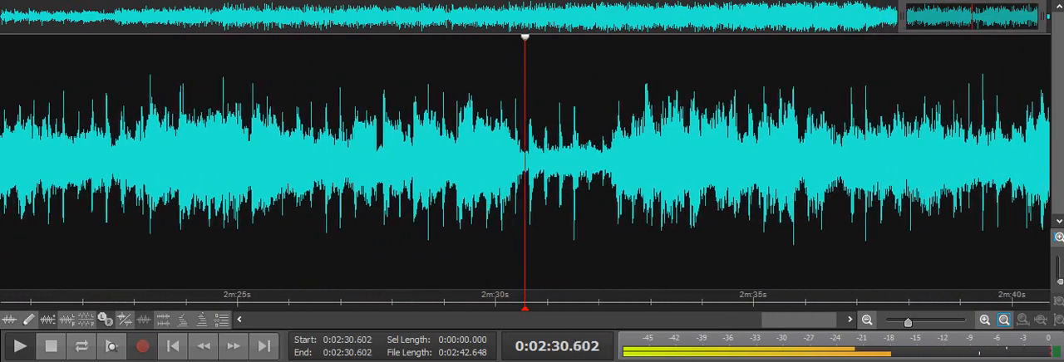
{"action": "left_click", "coordinate": [20, 346]}
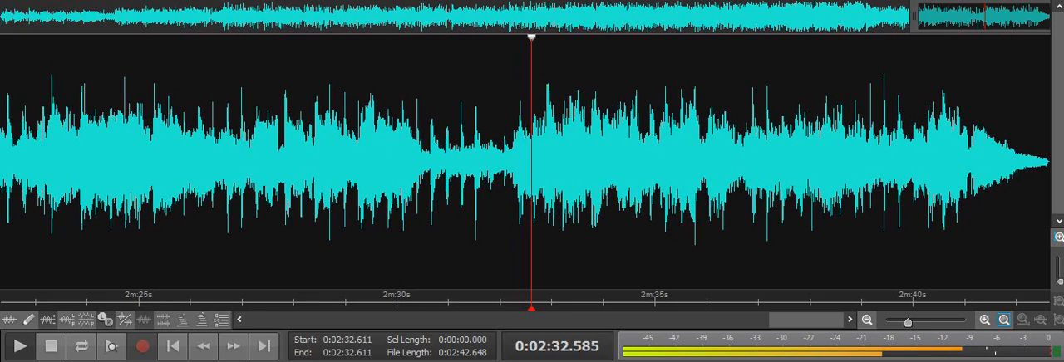